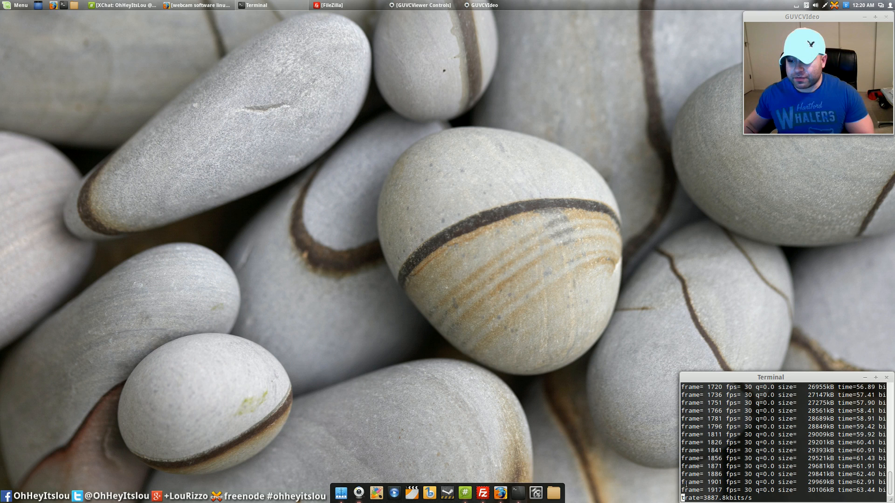
# - Search Google Play in Firefox for 'ftp'
pyautogui.click(328, 5)
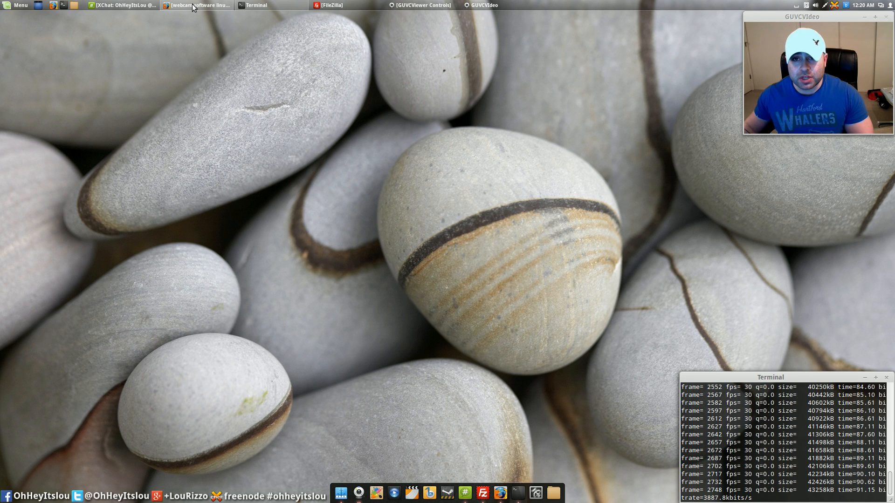
pyautogui.click(196, 5)
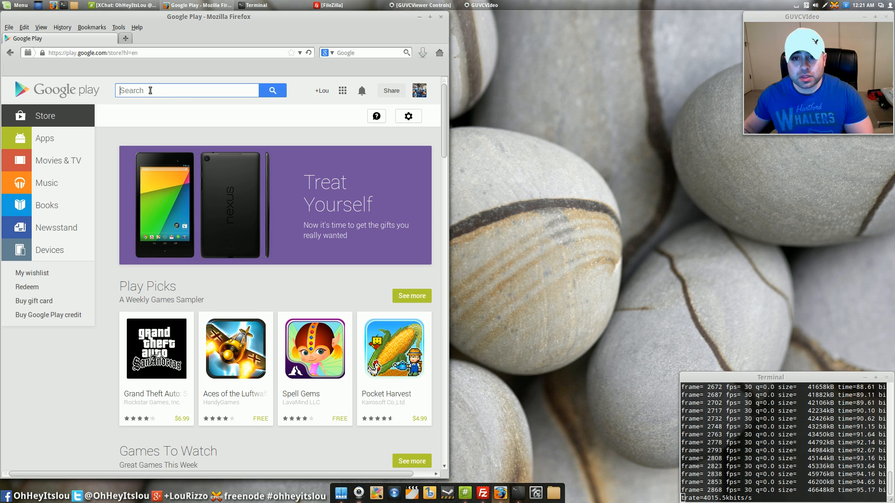
pyautogui.write('f')
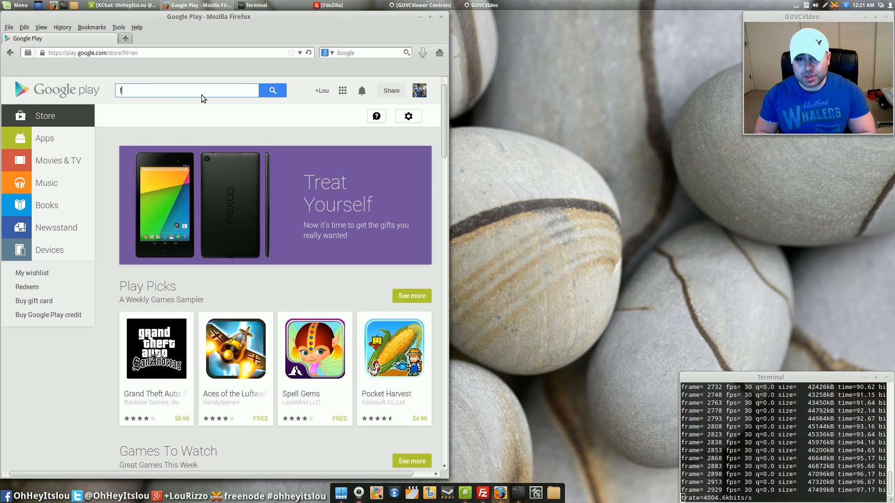
pyautogui.write('tp')
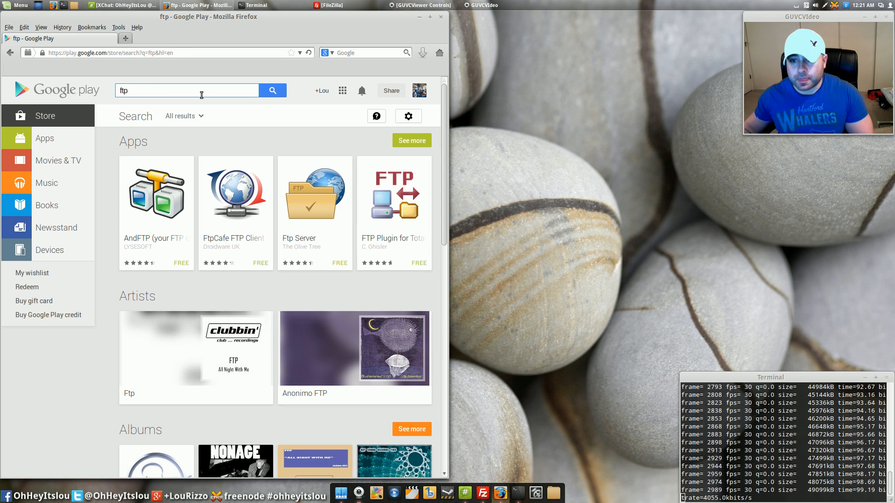
pyautogui.moveTo(315, 193)
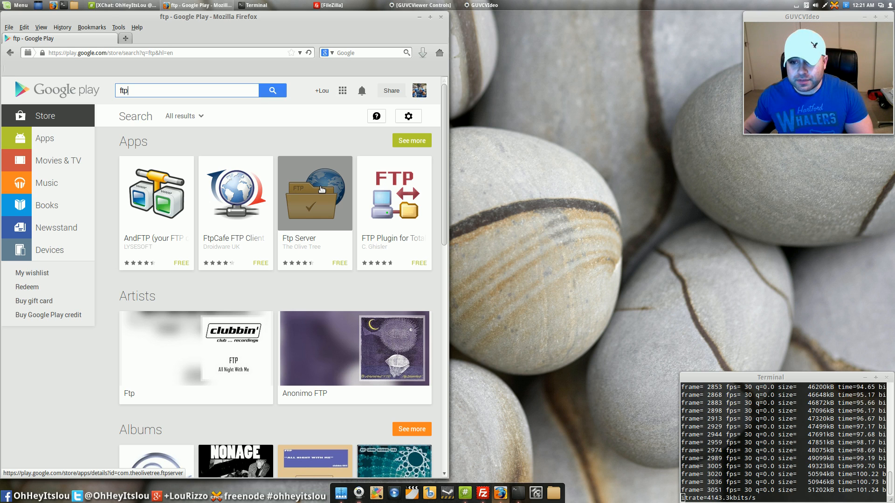
# - Open the Ftp Server app and view its running-server screenshot
pyautogui.click(314, 194)
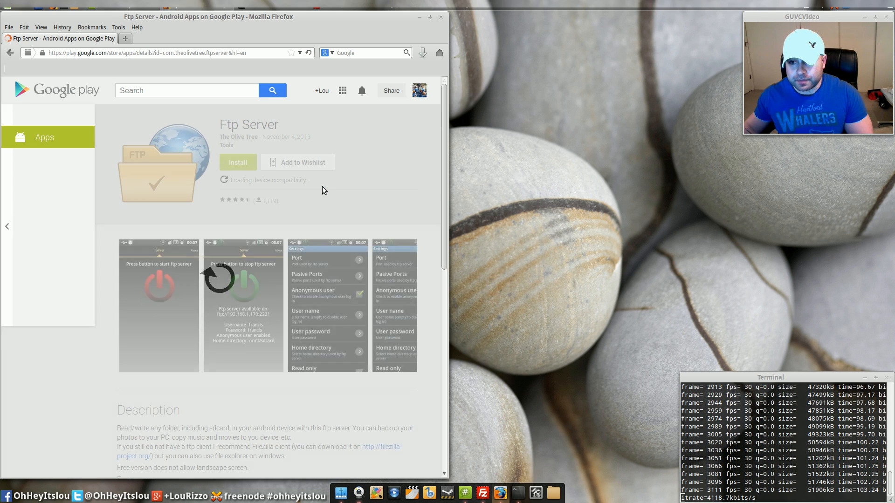
pyautogui.click(158, 305)
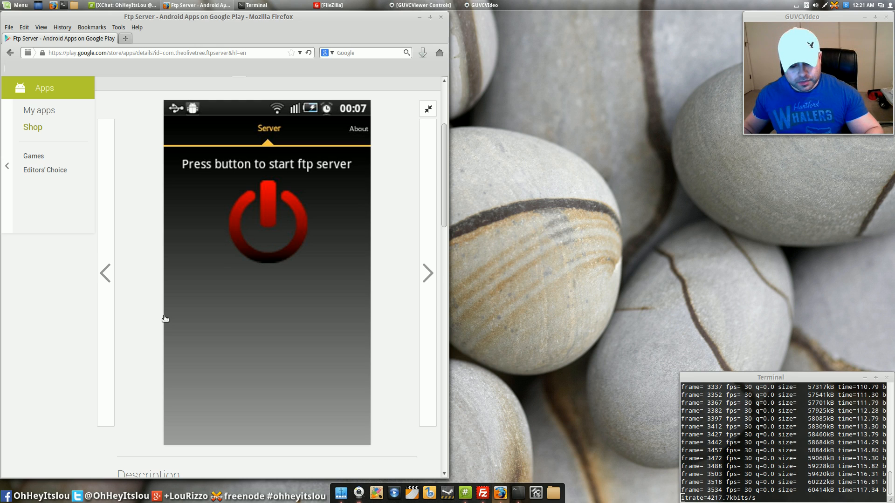
pyautogui.moveTo(90, 230)
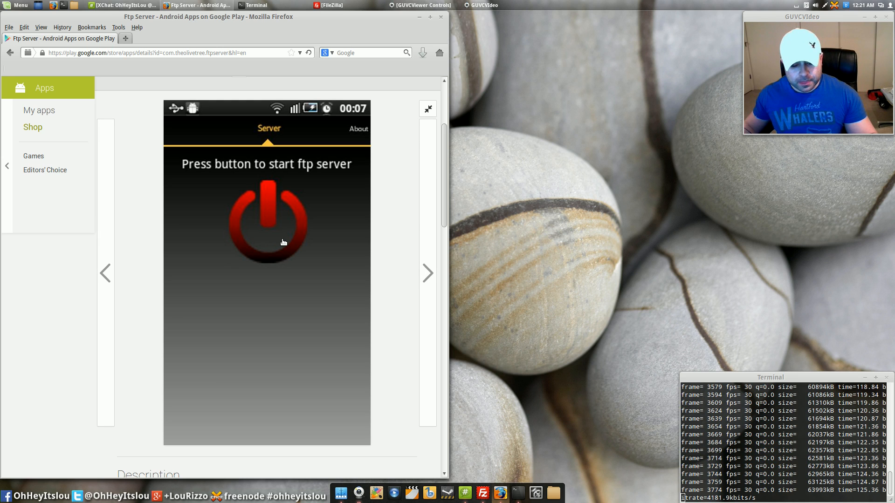
pyautogui.click(267, 220)
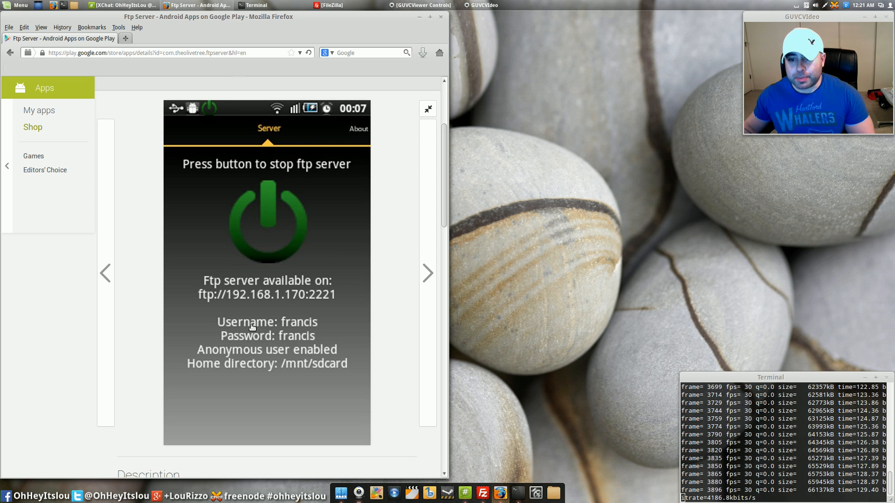
pyautogui.moveTo(233, 301)
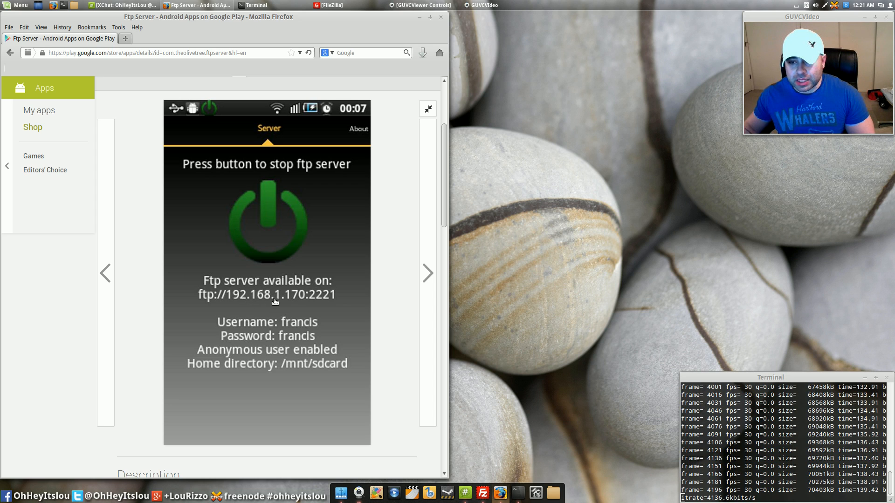
pyautogui.moveTo(308, 295)
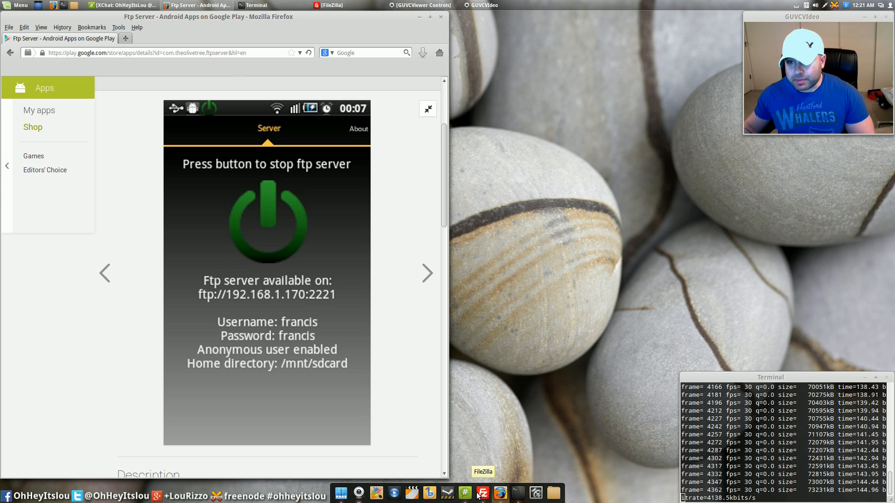
# - Enter host 192.168.1.101, username francis, a password and port 2221 in Quickconnect
pyautogui.click(481, 493)
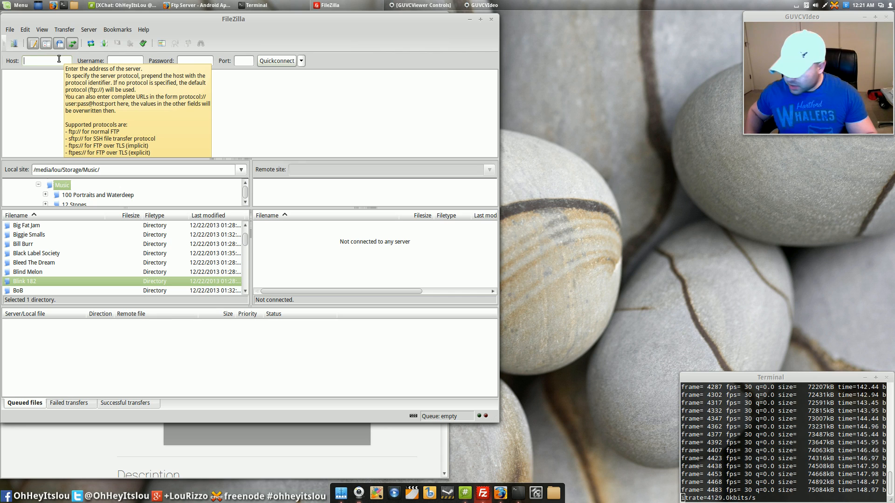
pyautogui.write('192.168.1.101')
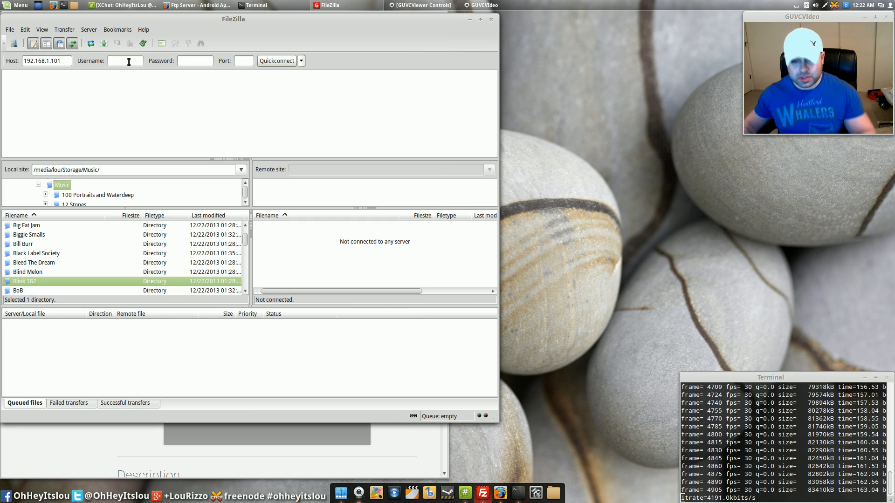
pyautogui.write('francis')
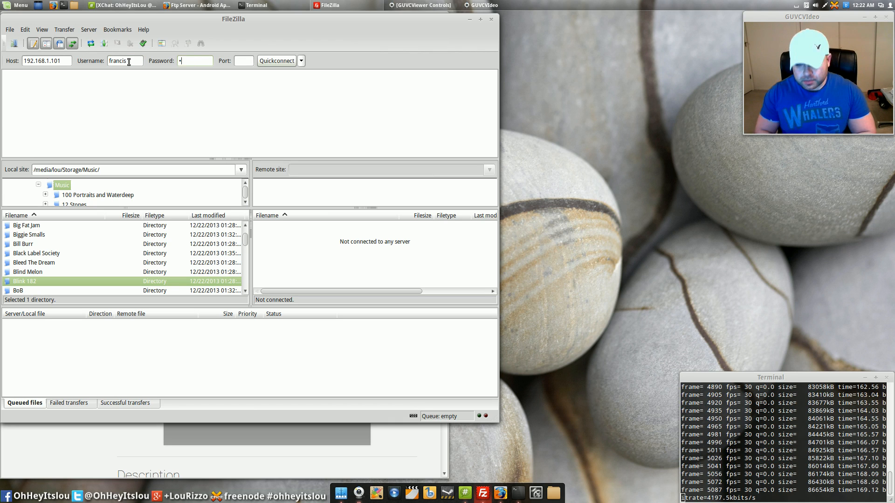
pyautogui.write('password')
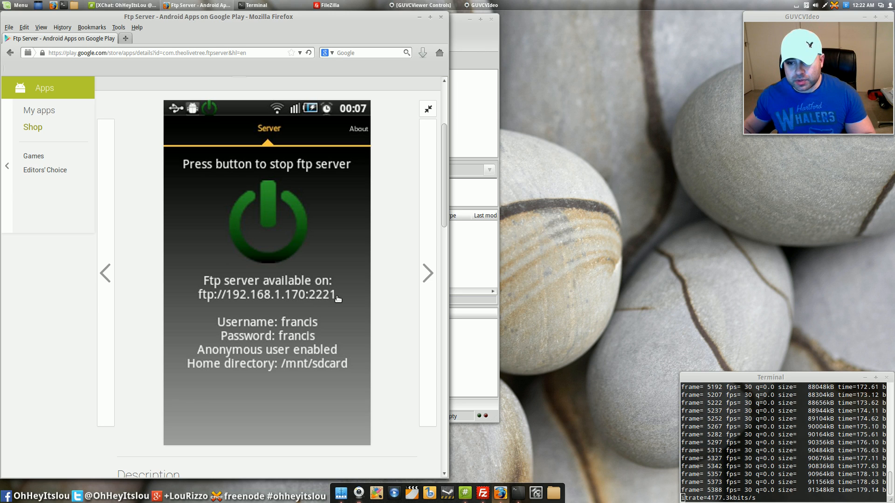
pyautogui.click(329, 5)
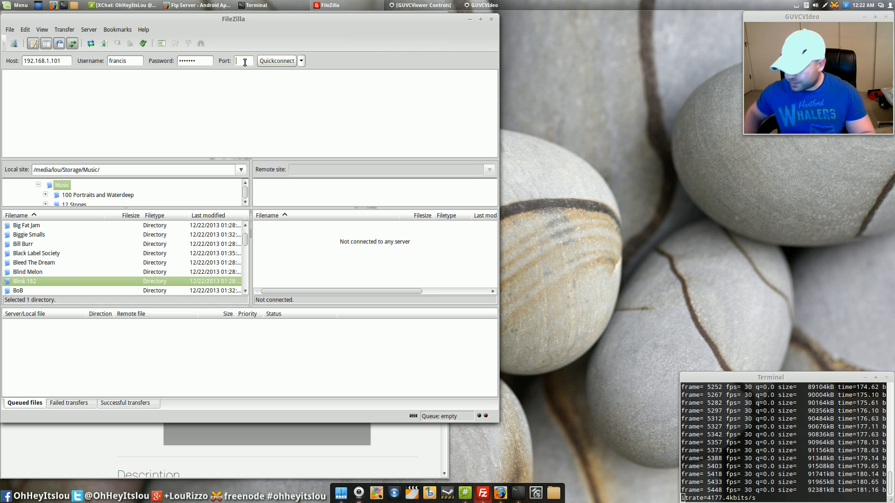
pyautogui.write('2221')
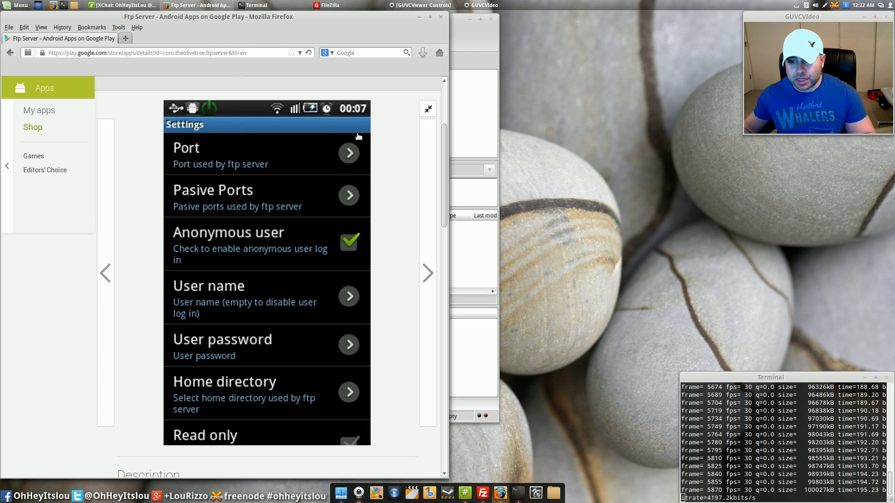
pyautogui.moveTo(229, 386)
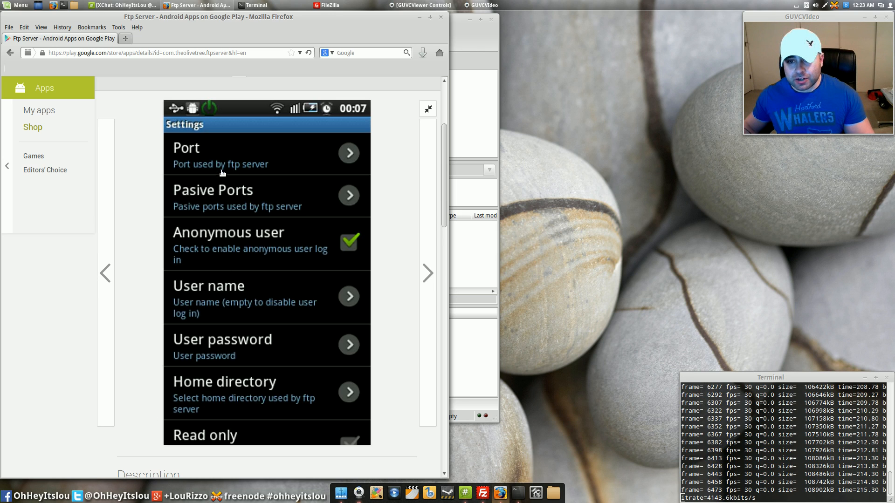
pyautogui.moveTo(285, 99)
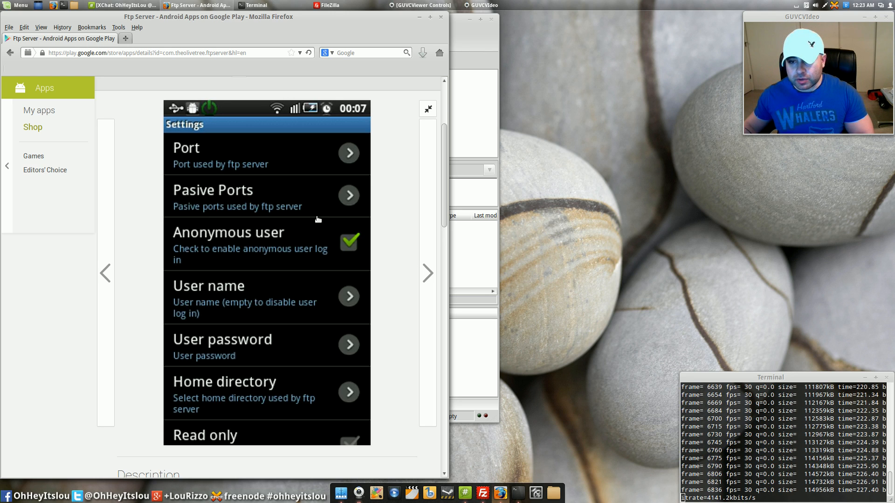
pyautogui.moveTo(326, 265)
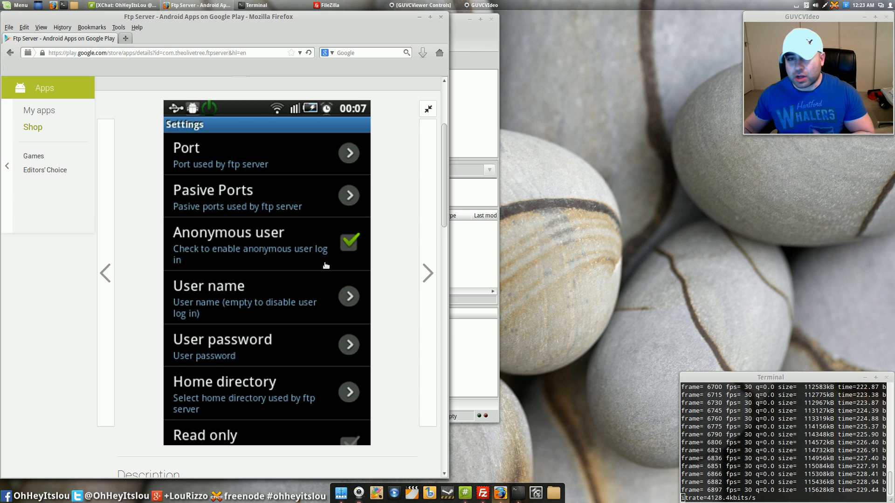
pyautogui.moveTo(275, 308)
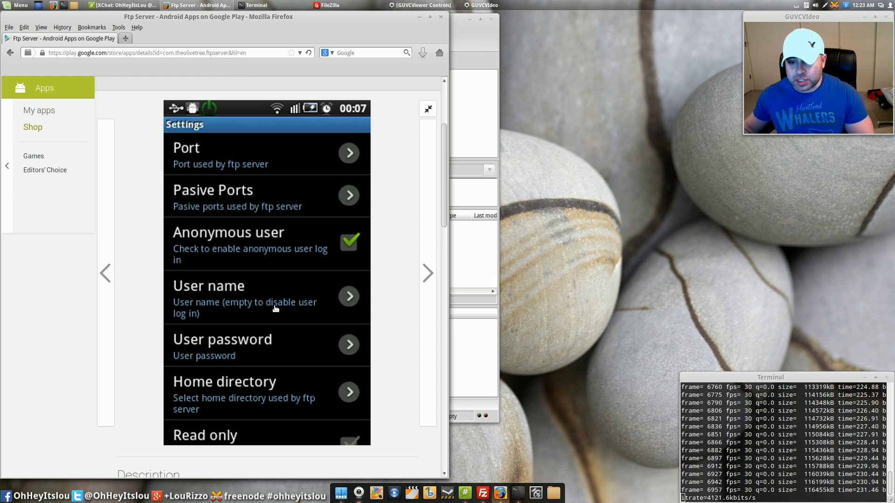
pyautogui.moveTo(268, 361)
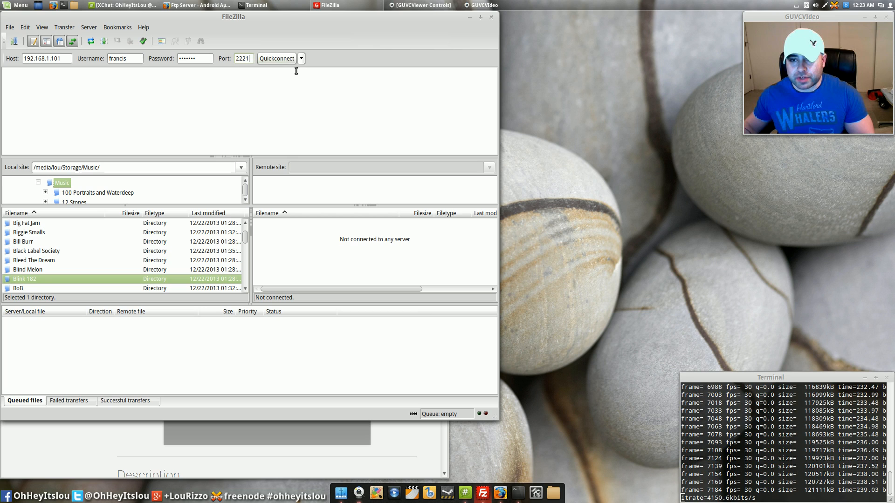
# - Connect to the phone, open its Music folder, and select local Blink 182 in Music
pyautogui.click(276, 58)
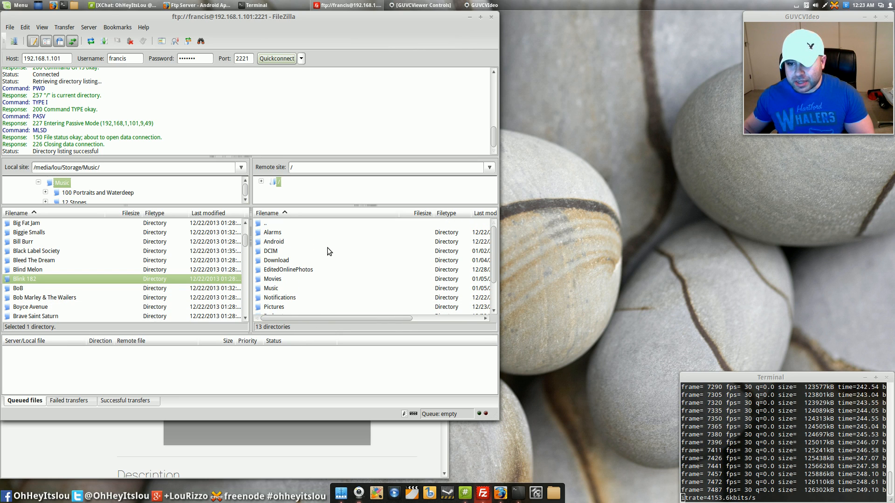
pyautogui.scroll(-3)
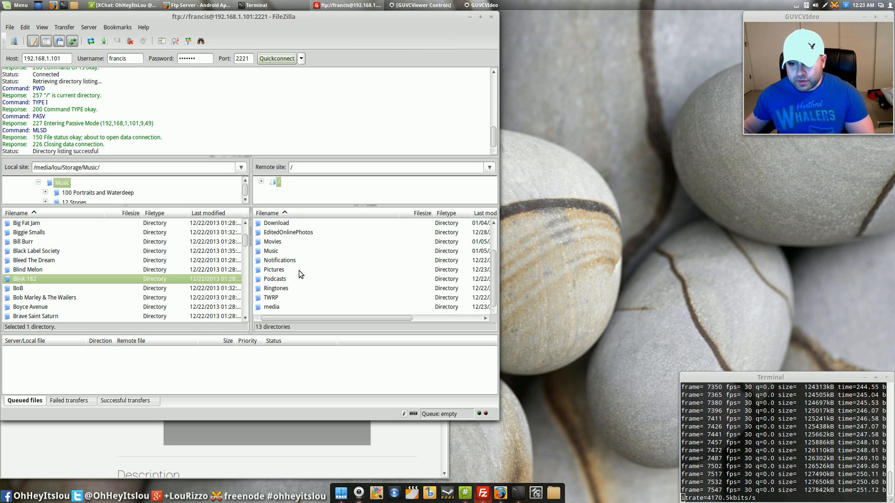
pyautogui.doubleClick(271, 251)
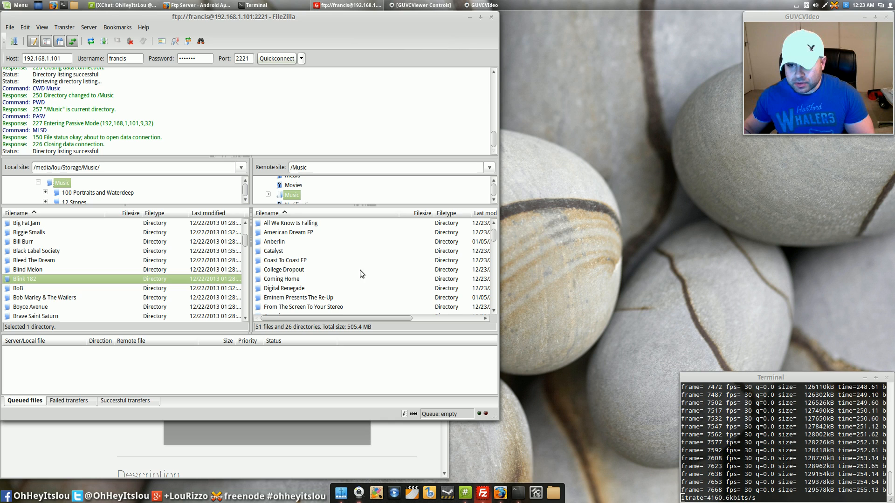
pyautogui.moveTo(305, 283)
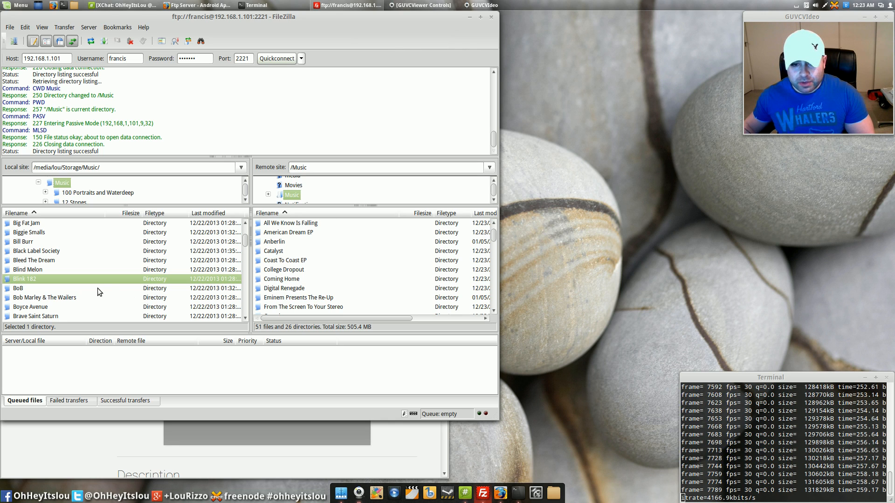
pyautogui.moveTo(66, 271)
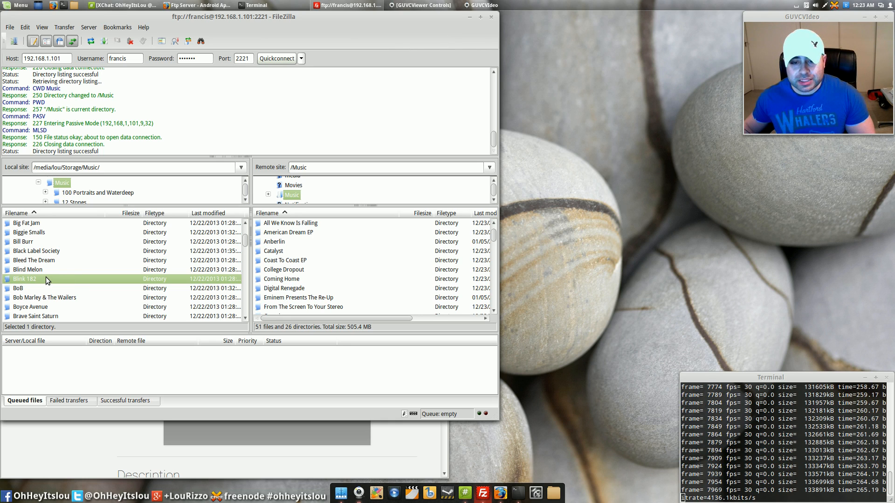
pyautogui.doubleClick(24, 279)
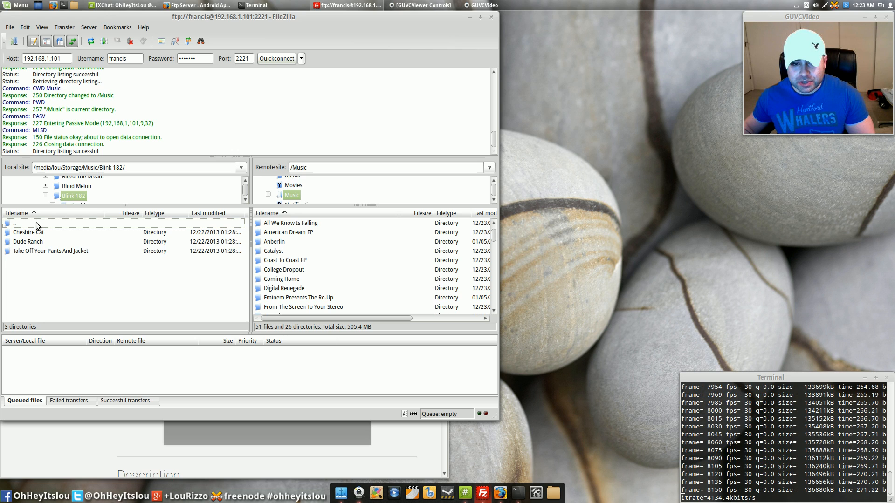
pyautogui.doubleClick(28, 232)
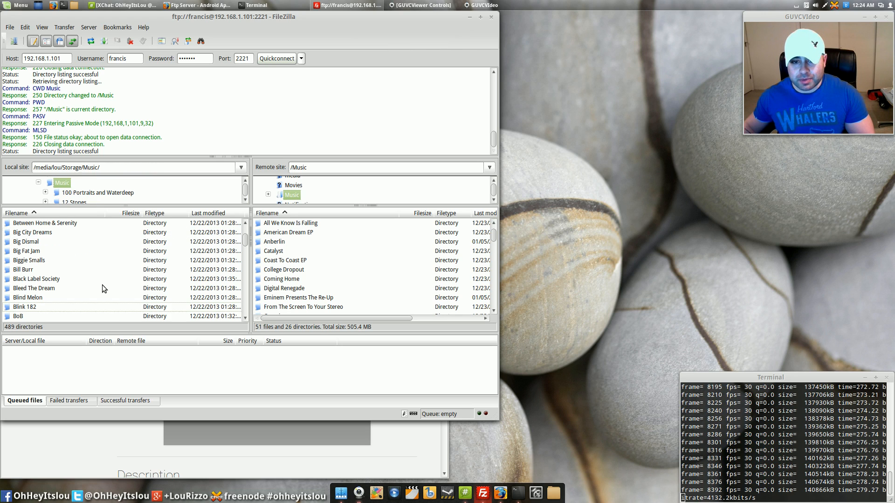
pyautogui.click(25, 308)
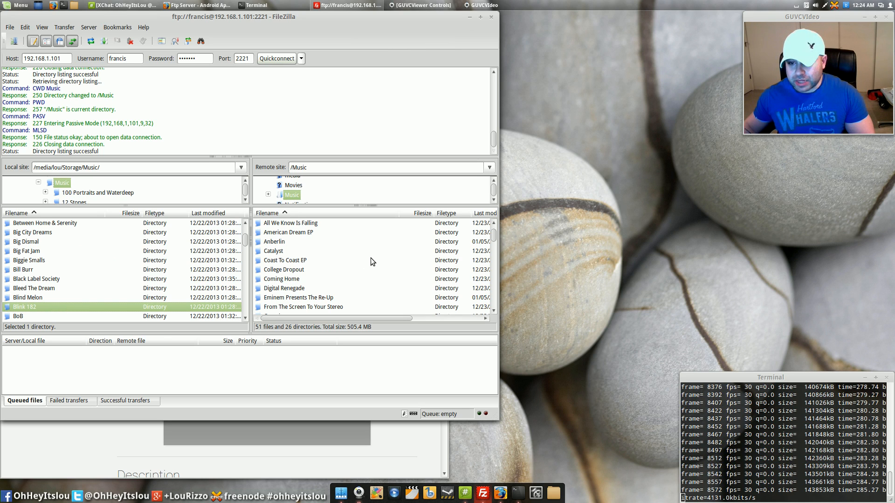
# - Upload the local Blink 182 folder using its right-click Upload command
pyautogui.rightClick(24, 307)
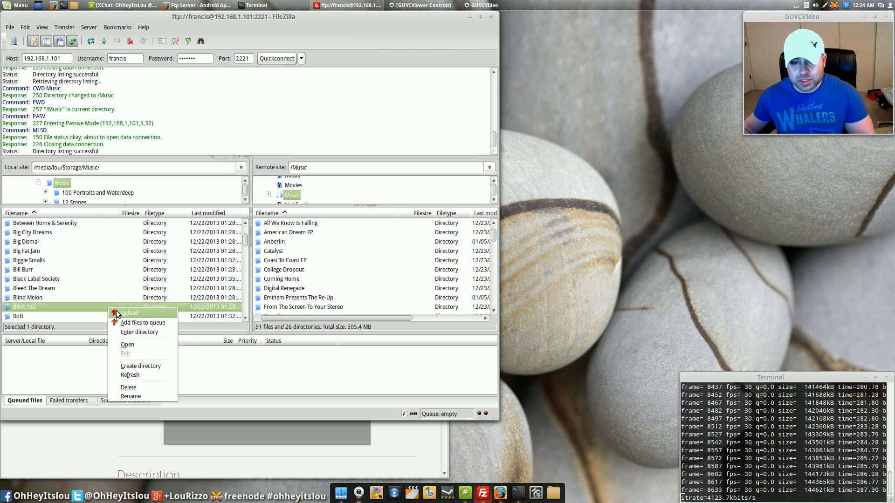
pyautogui.click(130, 313)
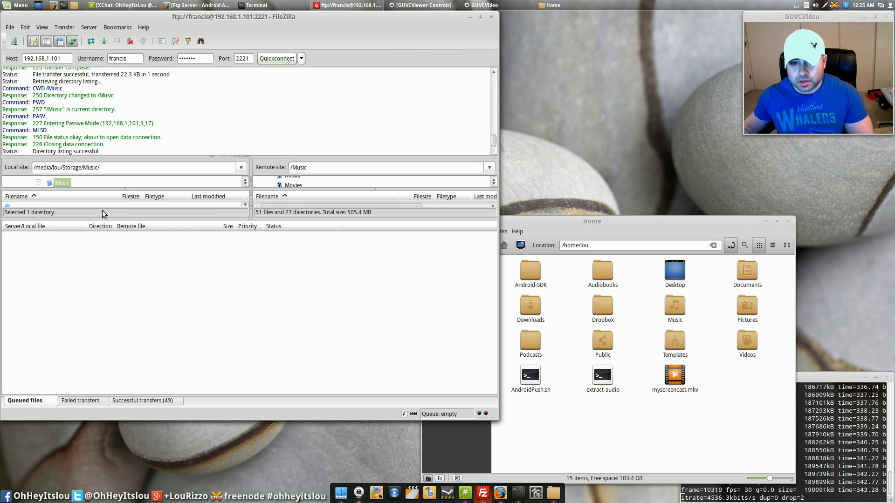
# - Open the phone's Blink 182 folder and inspect the Cheshire Cat and Take Off Your Pants And Jacket albums
pyautogui.click(61, 183)
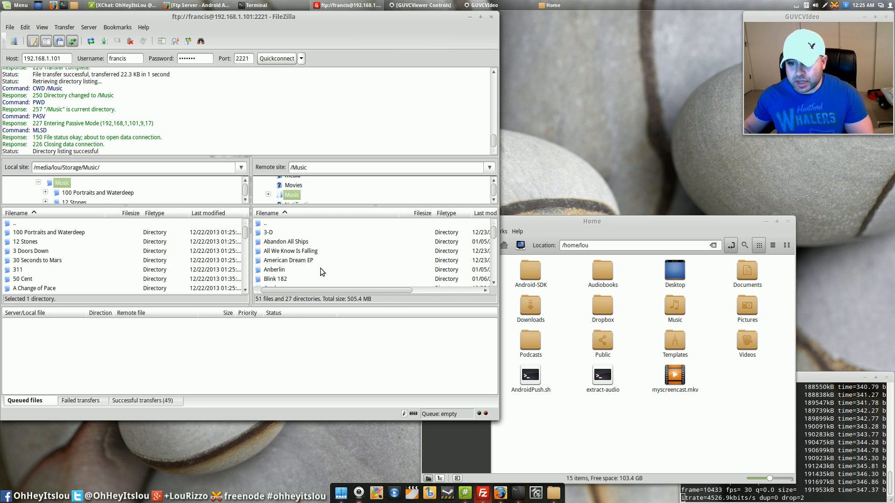
pyautogui.scroll(-3)
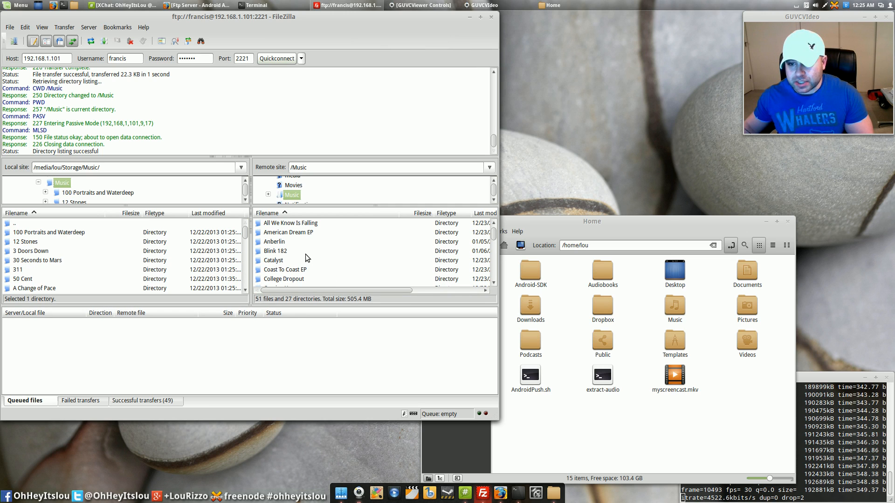
pyautogui.doubleClick(276, 251)
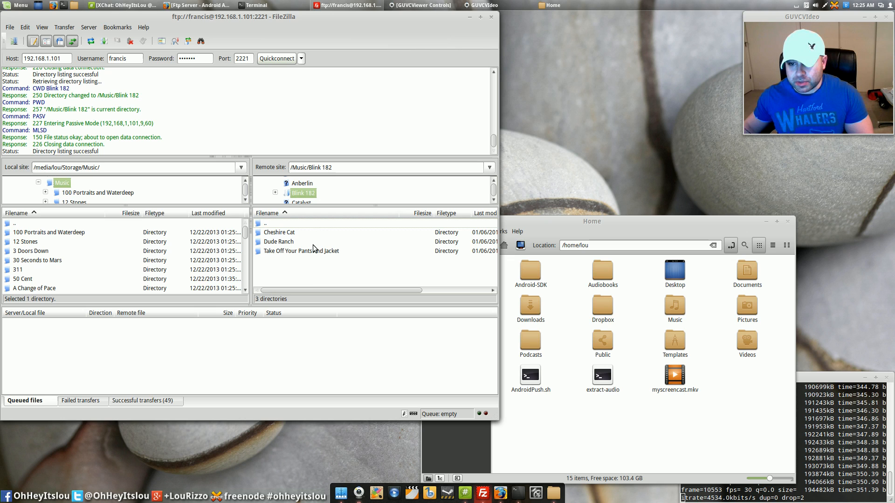
pyautogui.click(279, 232)
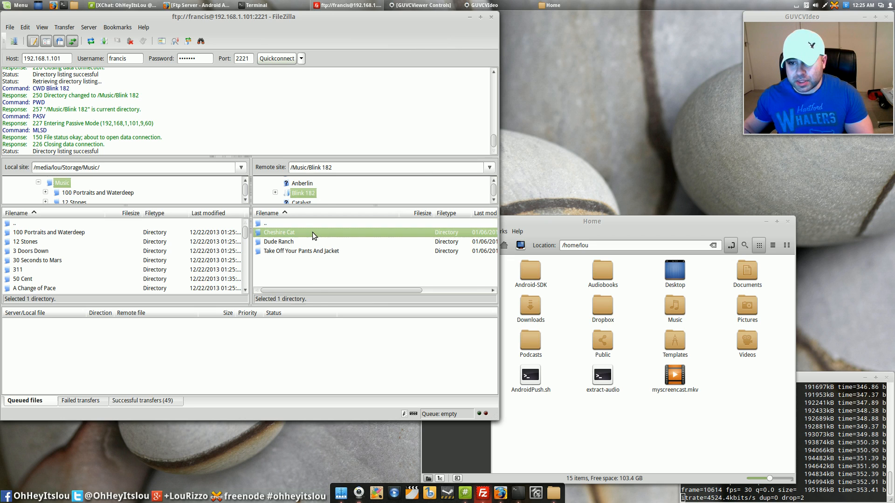
pyautogui.doubleClick(279, 232)
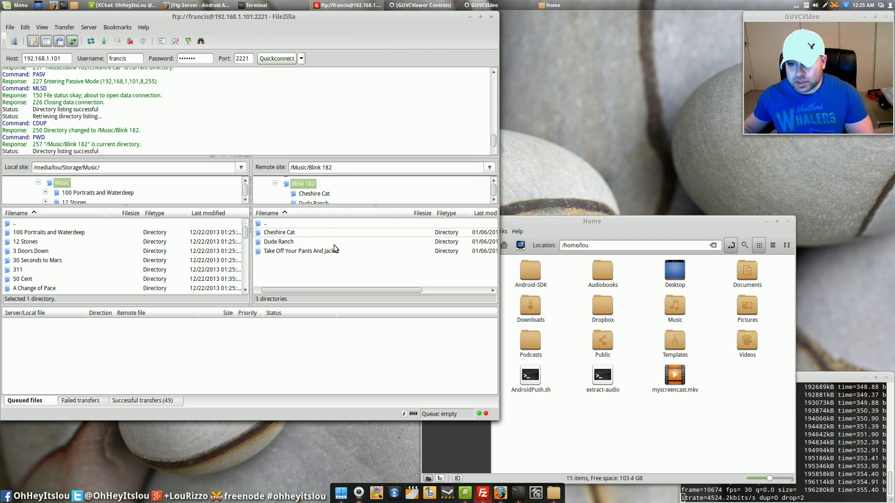
pyautogui.doubleClick(279, 241)
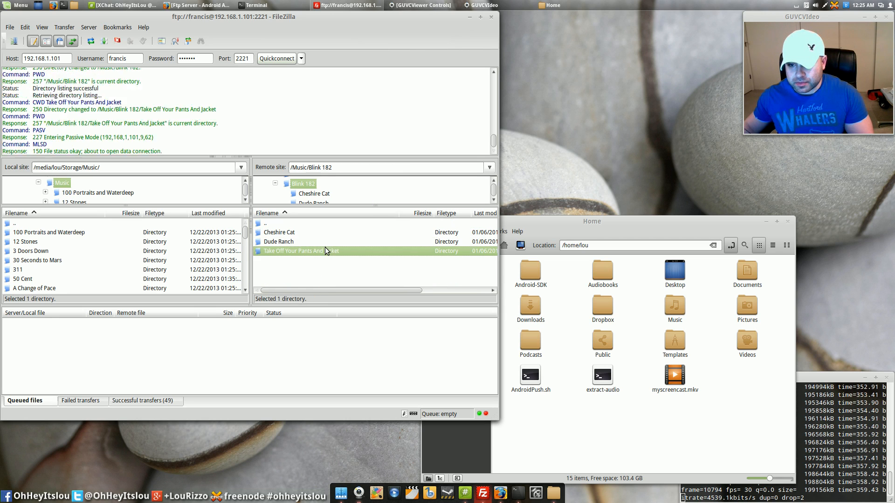
pyautogui.doubleClick(300, 251)
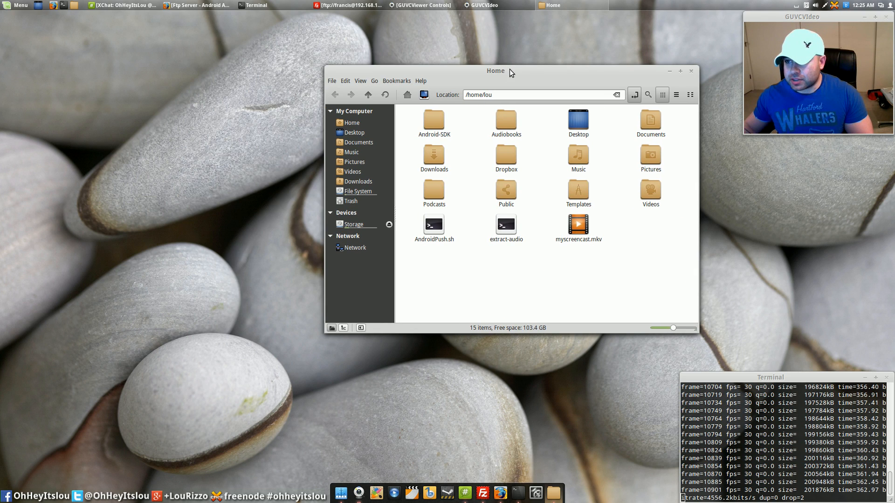
# - Cancel AndroidPush.sh's run prompt, open a dock terminal and type ./AndroidPush.sh
pyautogui.doubleClick(434, 224)
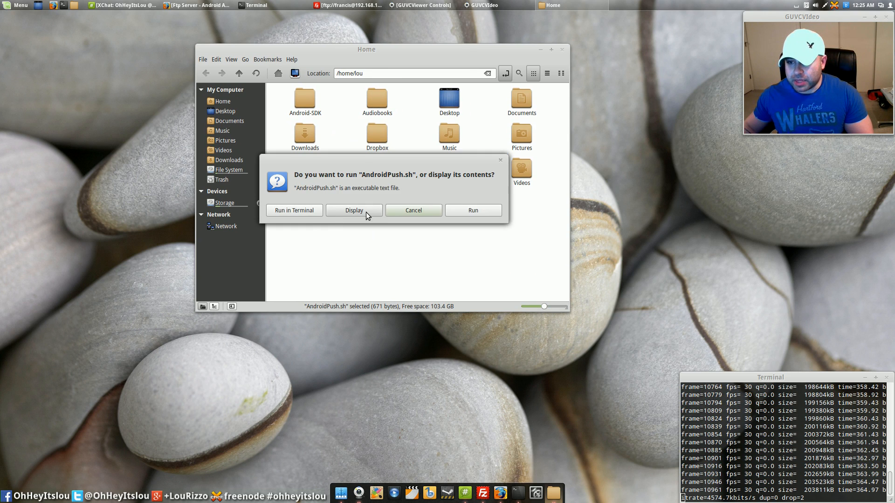
pyautogui.click(353, 210)
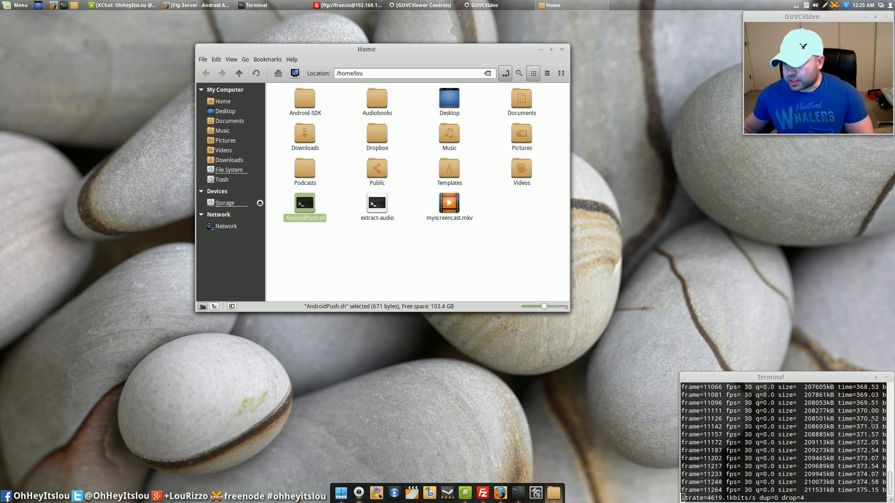
pyautogui.rightClick(535, 493)
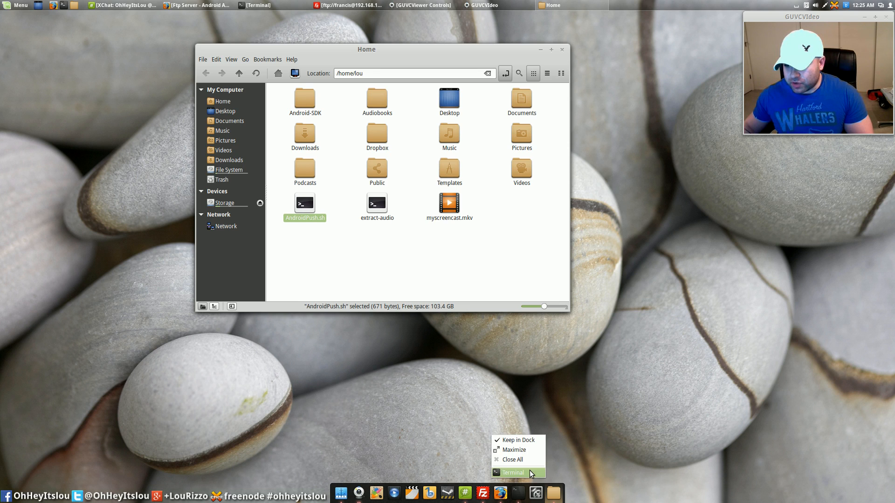
pyautogui.click(511, 473)
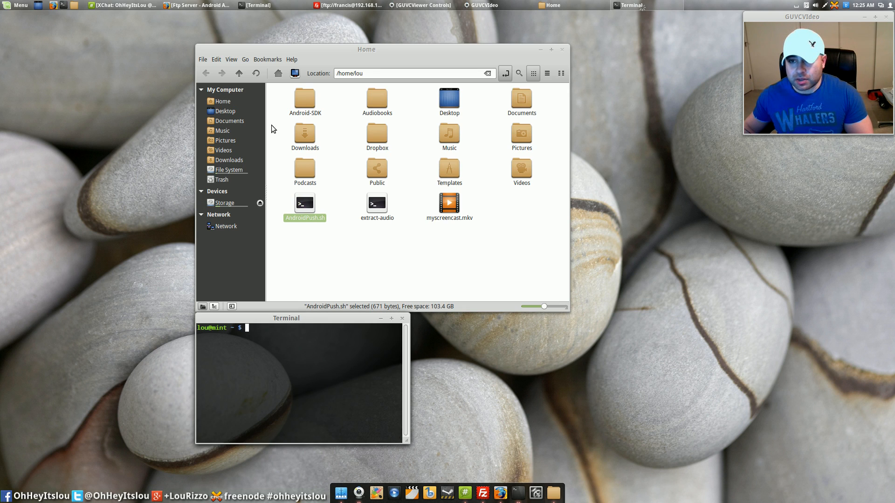
pyautogui.write('./')
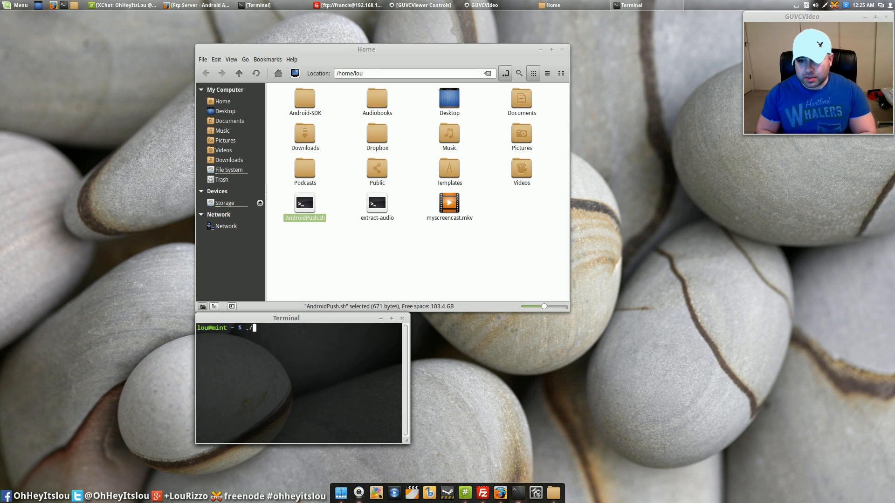
pyautogui.write('AndroidPush.sh')
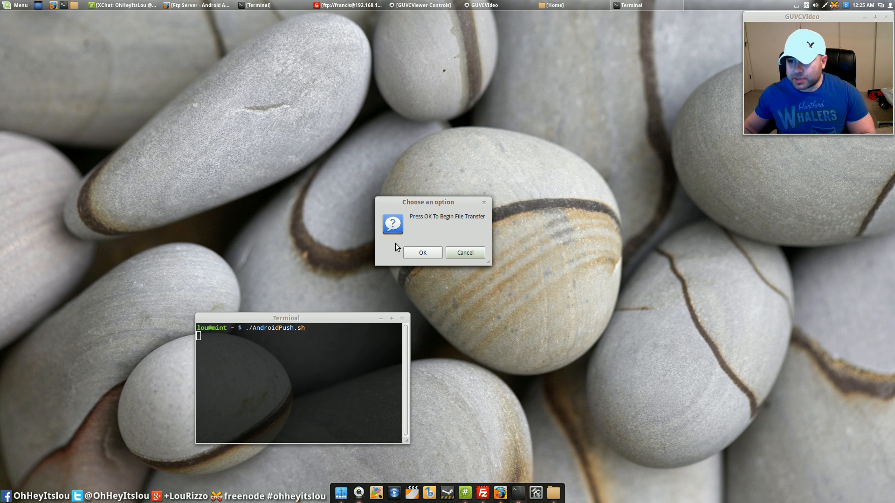
# - Start the transfer, pick a file, set destination /sdcard/Music/ and close the completion notice
pyautogui.click(422, 253)
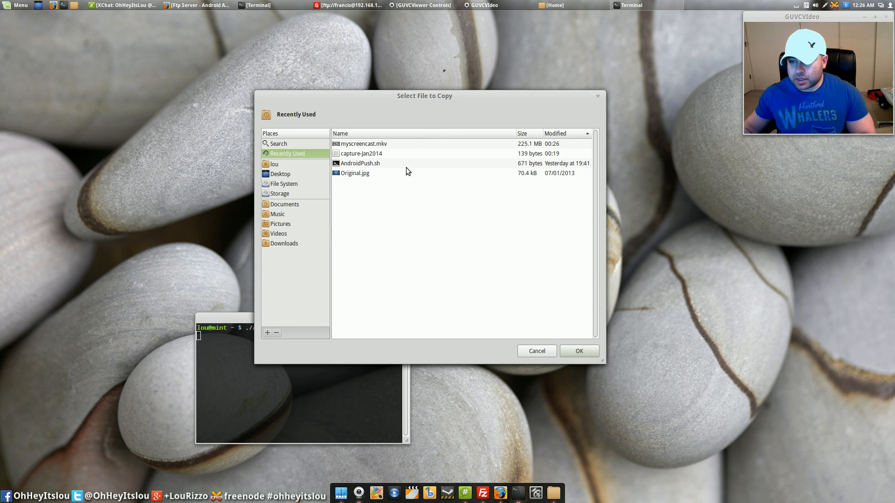
pyautogui.moveTo(483, 125)
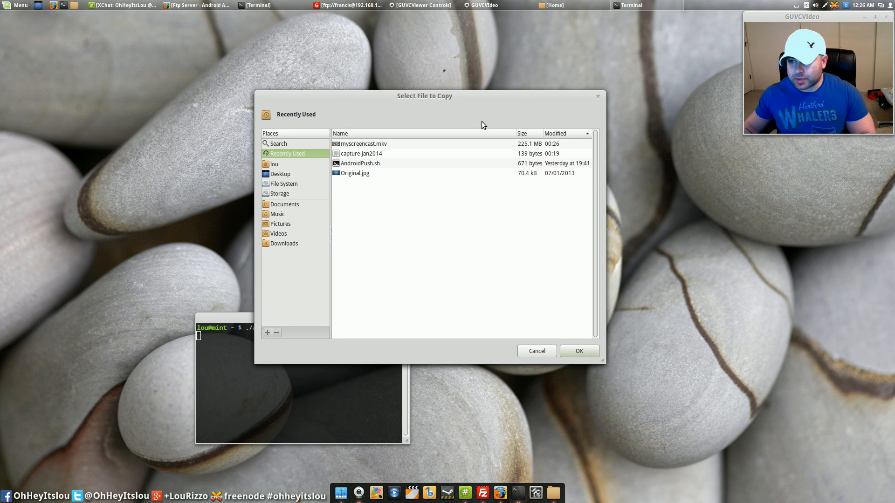
pyautogui.click(280, 194)
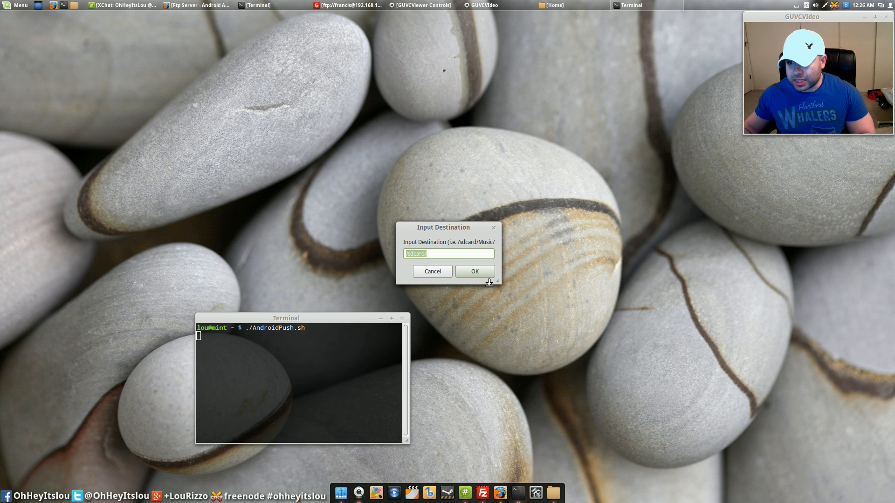
pyautogui.moveTo(442, 227); pyautogui.dragTo(414, 221)
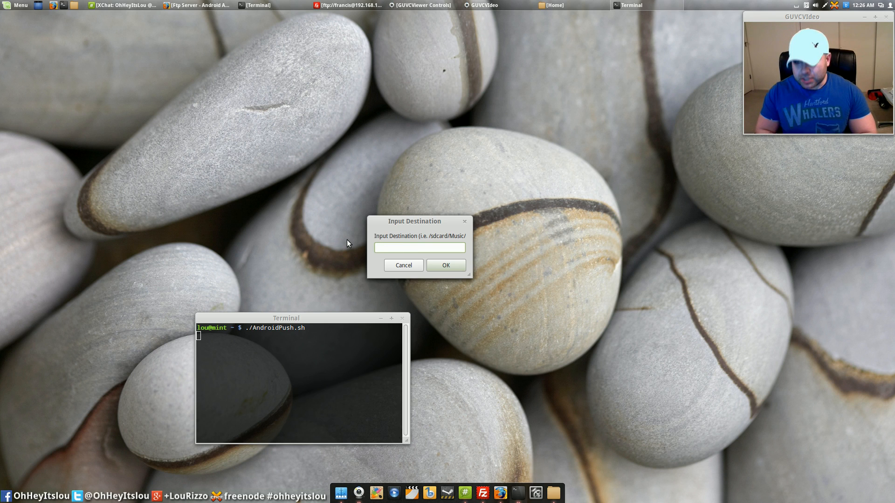
pyautogui.write('/sdcard')
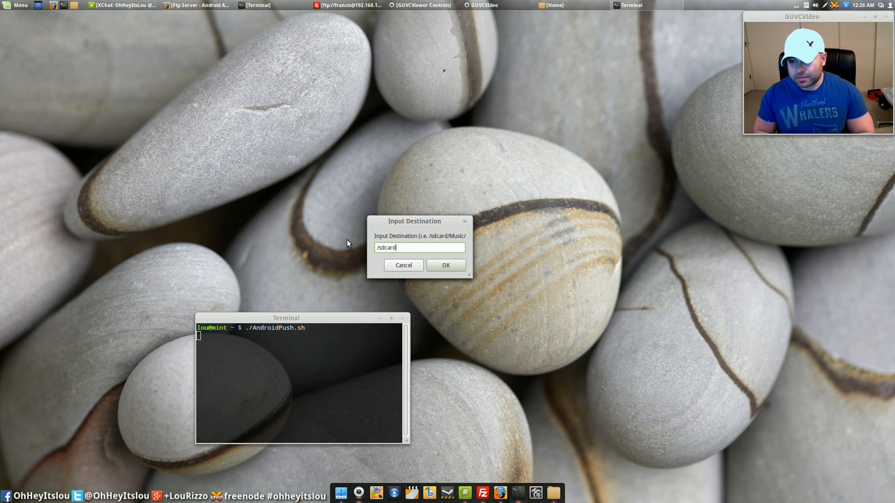
pyautogui.write('/Music/')
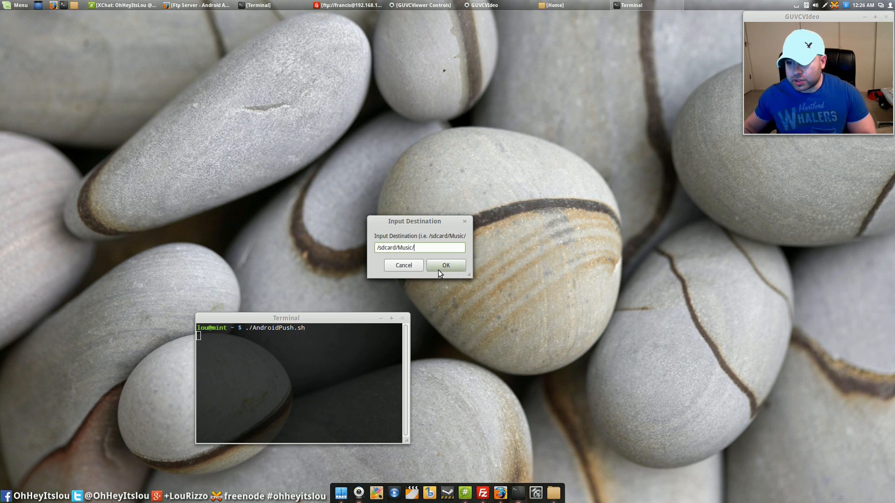
pyautogui.click(445, 265)
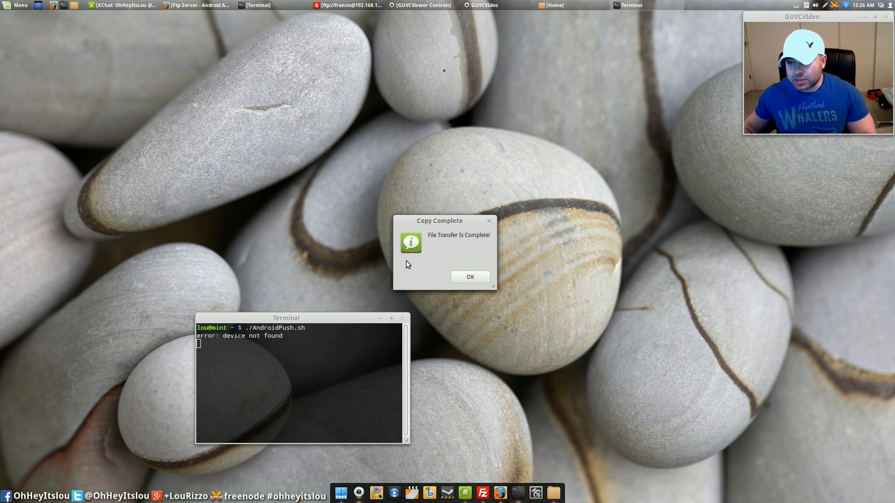
pyautogui.moveTo(451, 247)
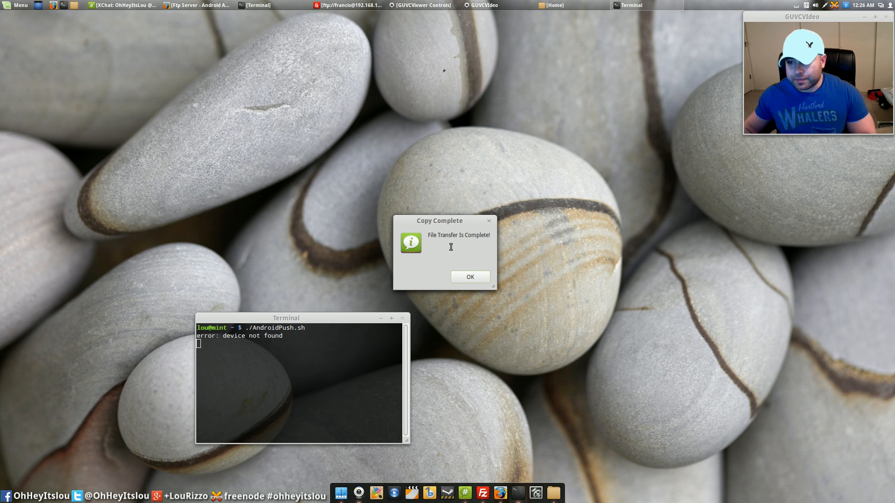
pyautogui.moveTo(459, 253)
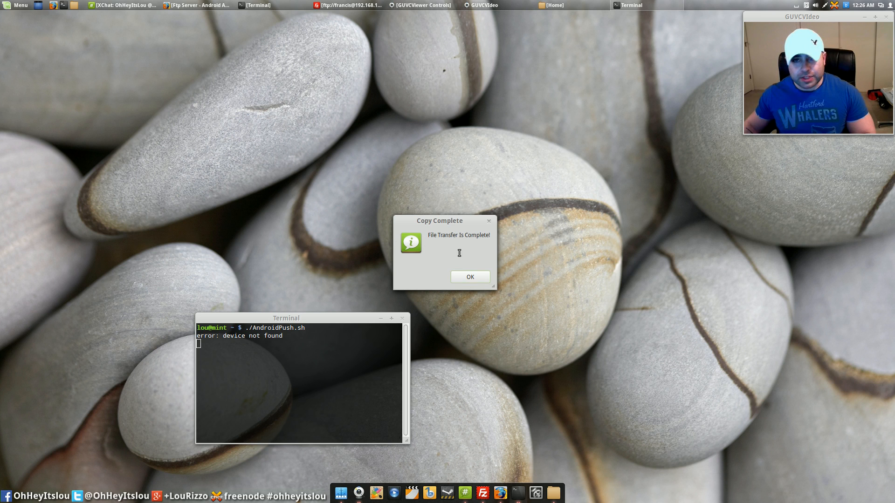
pyautogui.click(469, 277)
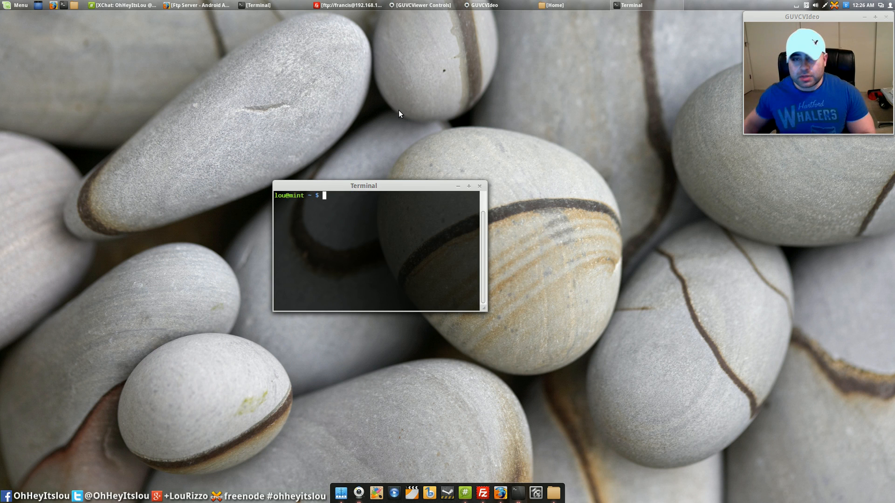
# - Display AndroidPush.sh's zenity and adb push source in gedit, then close it
pyautogui.moveTo(363, 186); pyautogui.dragTo(729, 329)
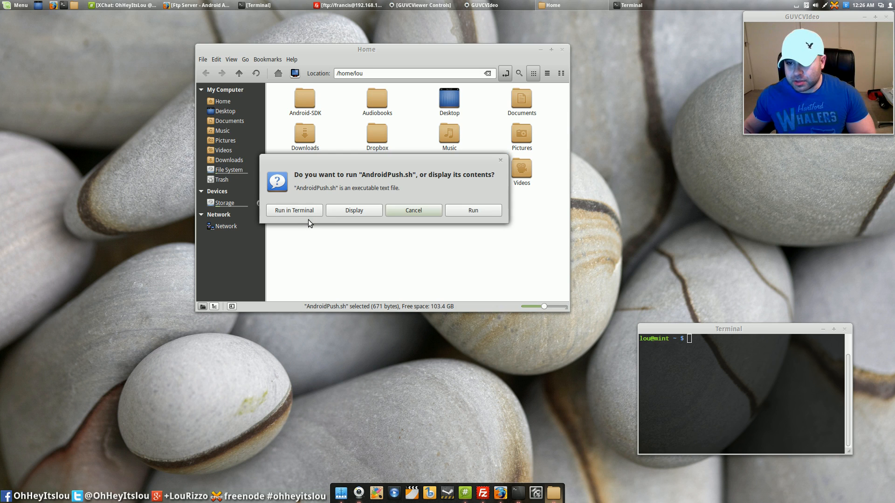
pyautogui.click(353, 210)
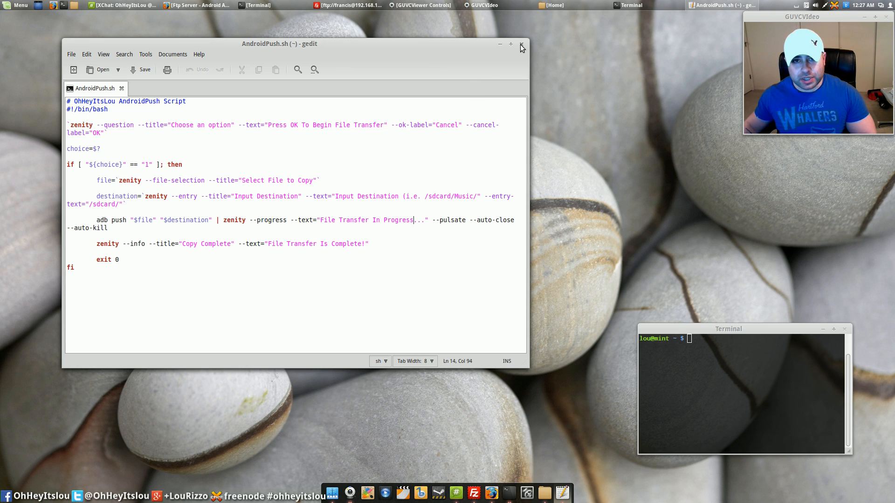
pyautogui.click(521, 45)
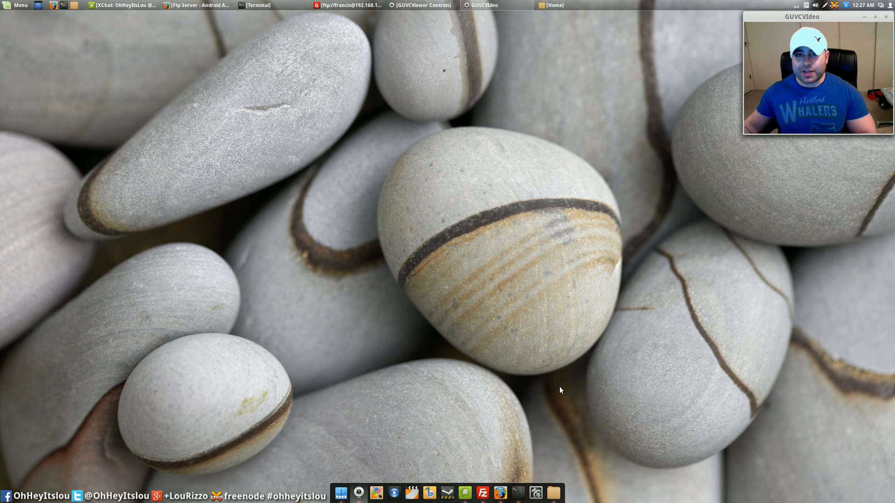
pyautogui.moveTo(418, 175)
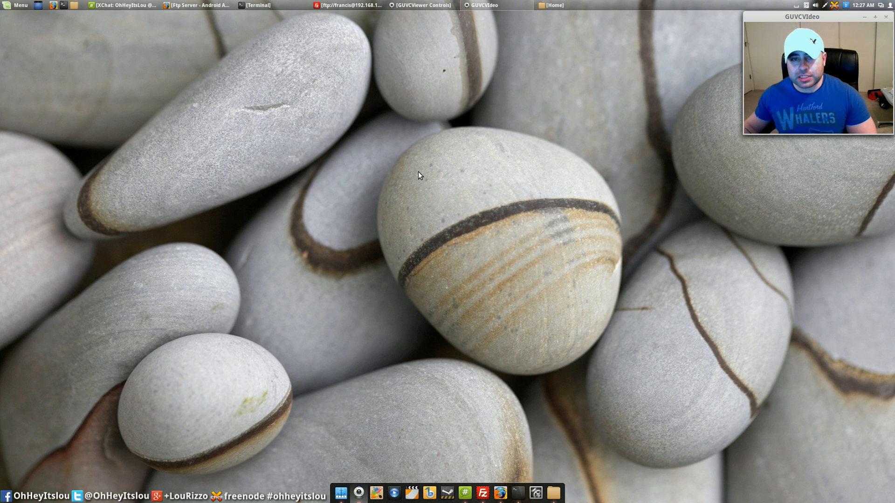